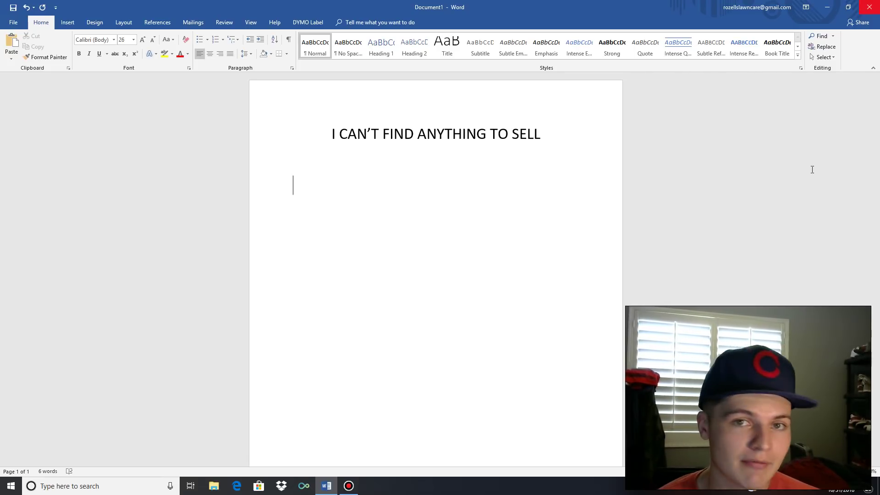
- Start the numbered list below the title with '1.'
{"action": "type", "text": "1."}
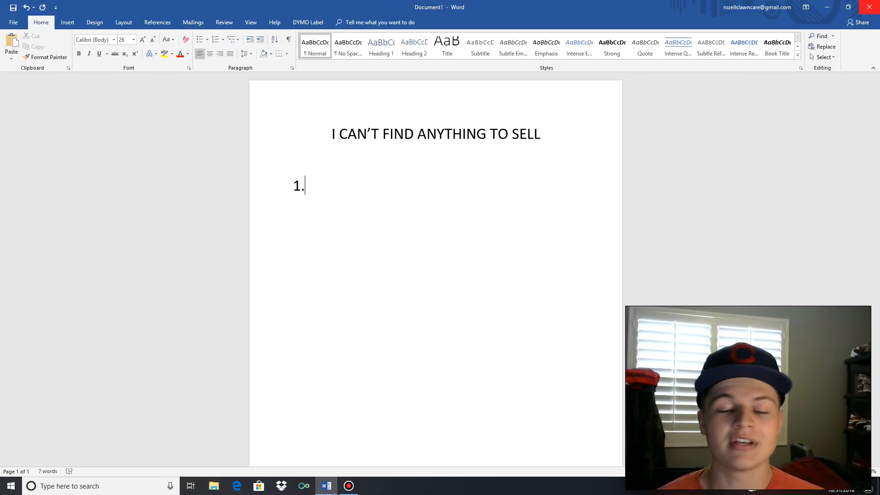
- Enter 'Not' so item 1 auto-formats into a numbered list entry
{"action": "type", "text": "Not"}
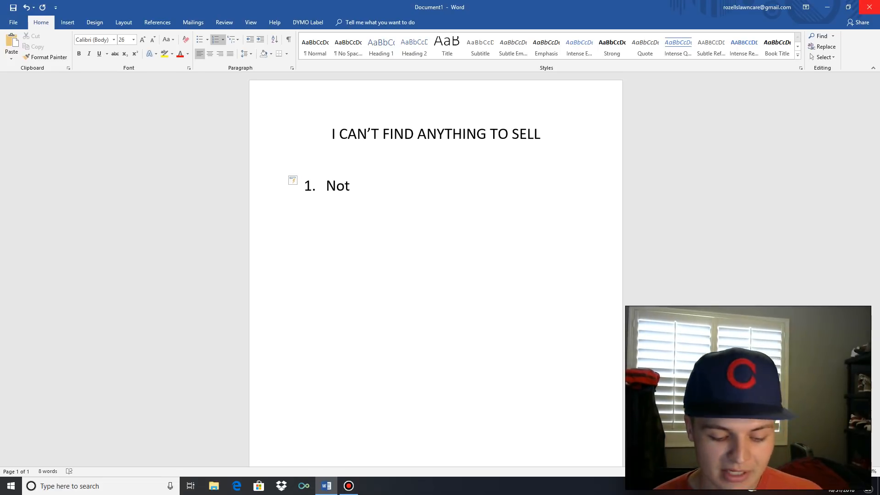
- Finish item 1 as 'Not scanning' and begin an empty item 2
{"action": "type", "text": "scanning"}
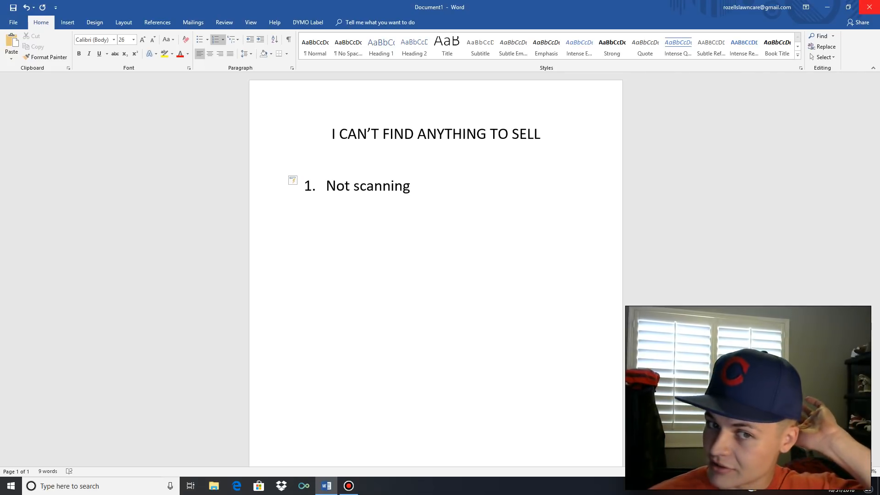
{"action": "key", "text": "Enter"}
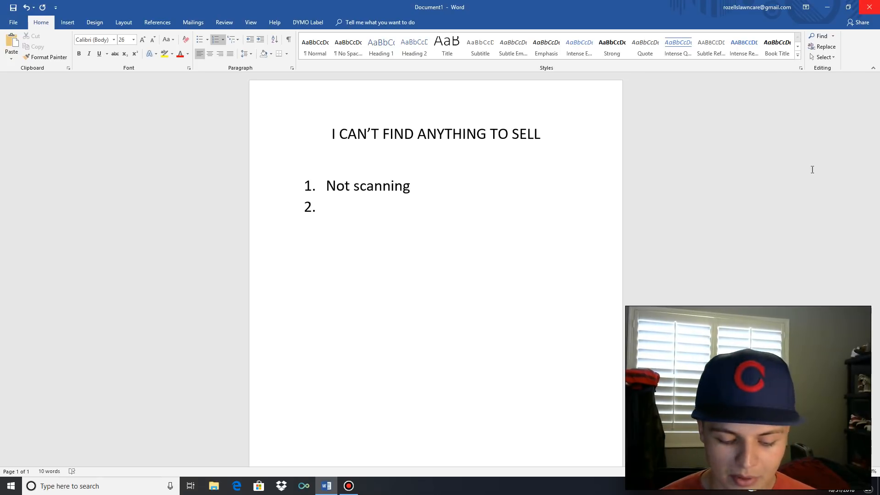
- Enter 'Books' as the second numbered item
{"action": "type", "text": "Books"}
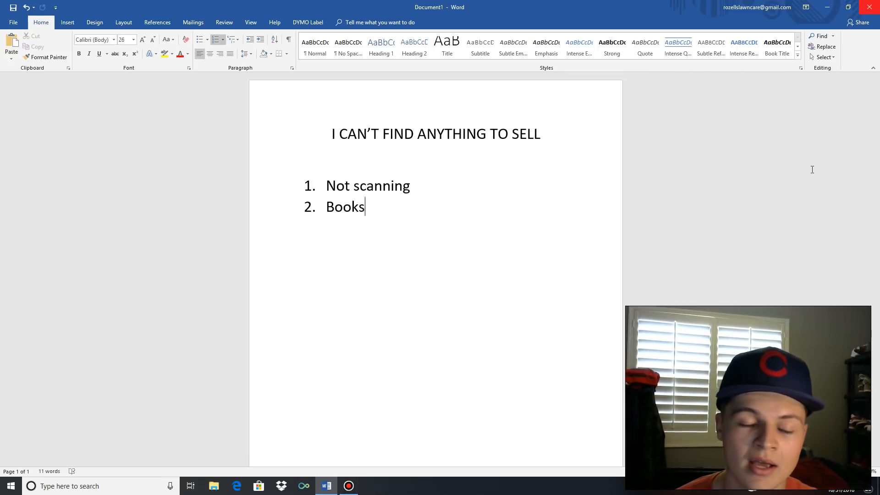
- Begin item 3 and start writing 'Unrealistic expectations'
{"action": "key", "text": "Enter"}
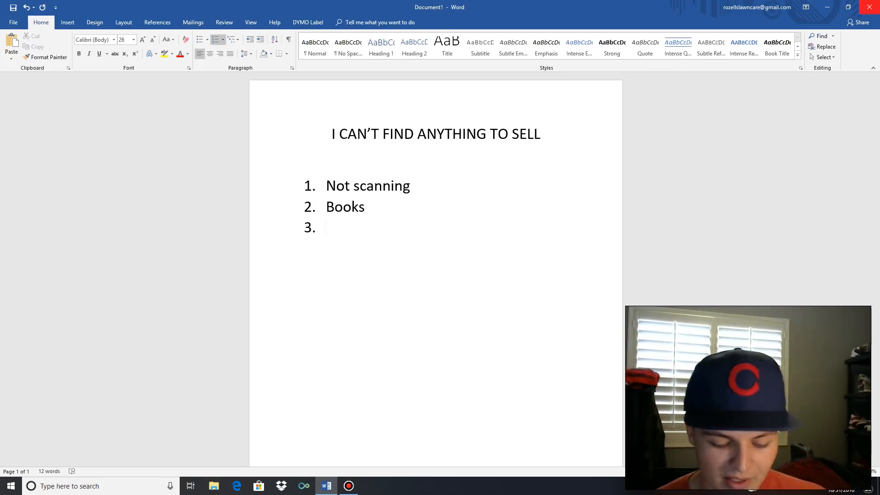
{"action": "type", "text": "unrealistic expections"}
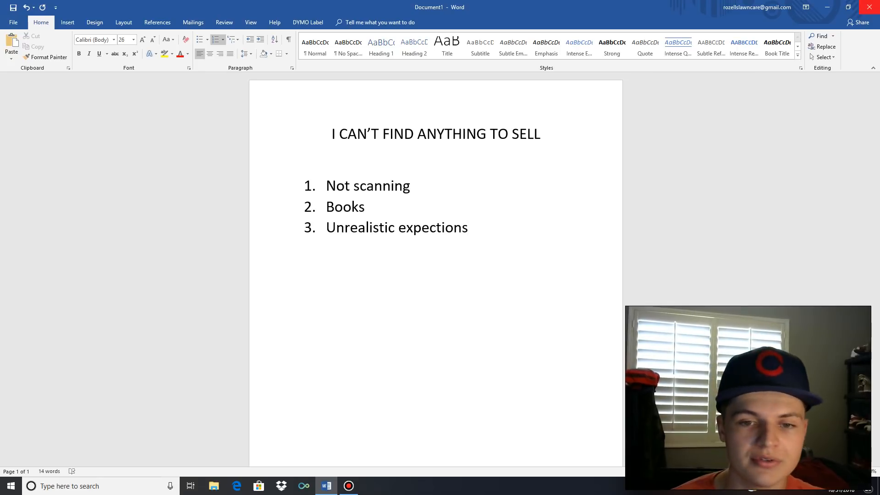
- Begin an empty item 4 and place the cursor back to correct 'expectations' in item 3
{"action": "key", "text": "enter"}
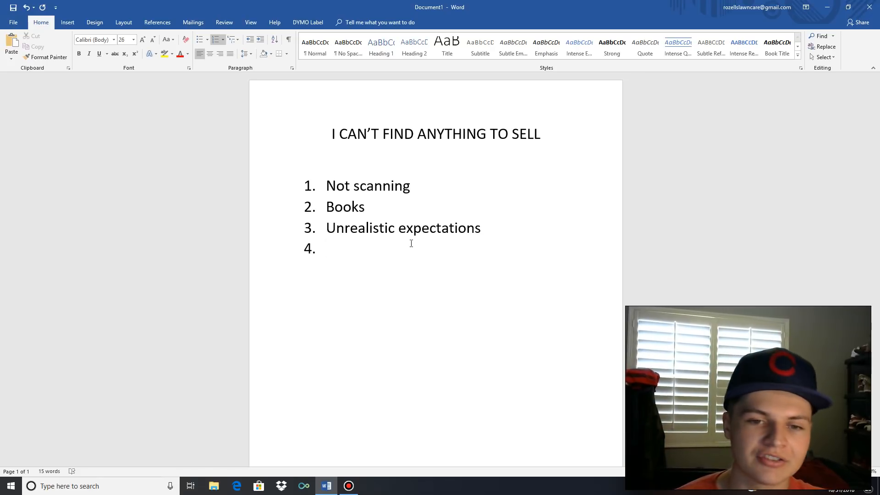
{"action": "left_click", "coordinate": [327, 249]}
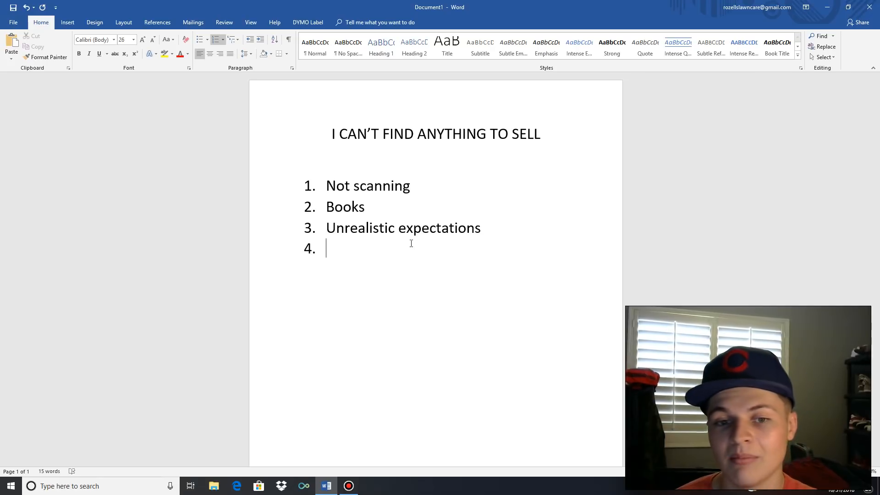
{"action": "type", "text": "make"}
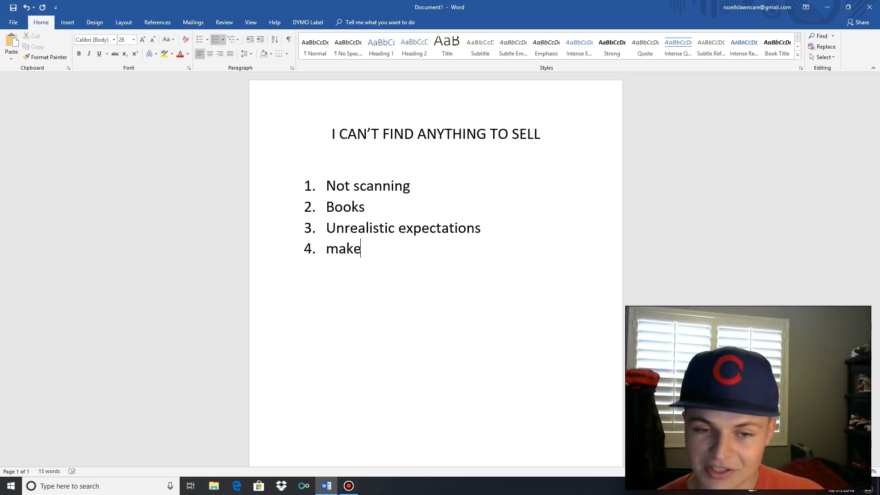
{"action": "type", "text": "Make relations"}
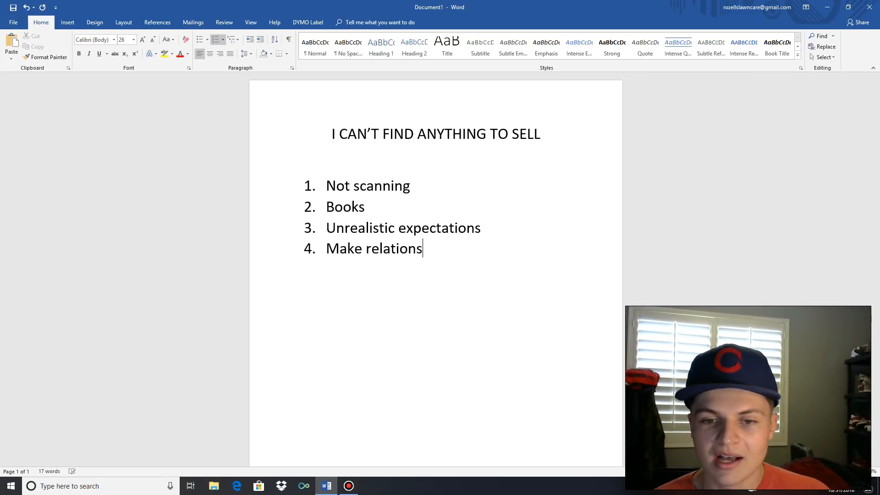
{"action": "type", "text": "hips"}
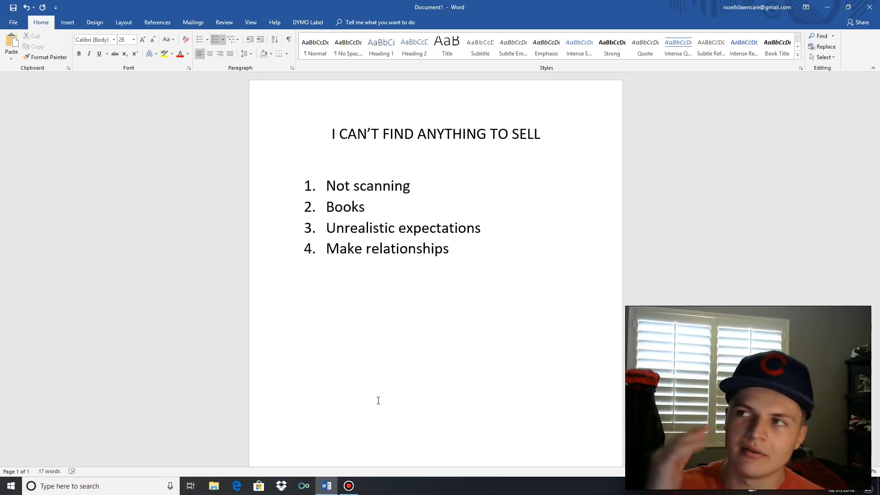
{"action": "left_click", "coordinate": [454, 248]}
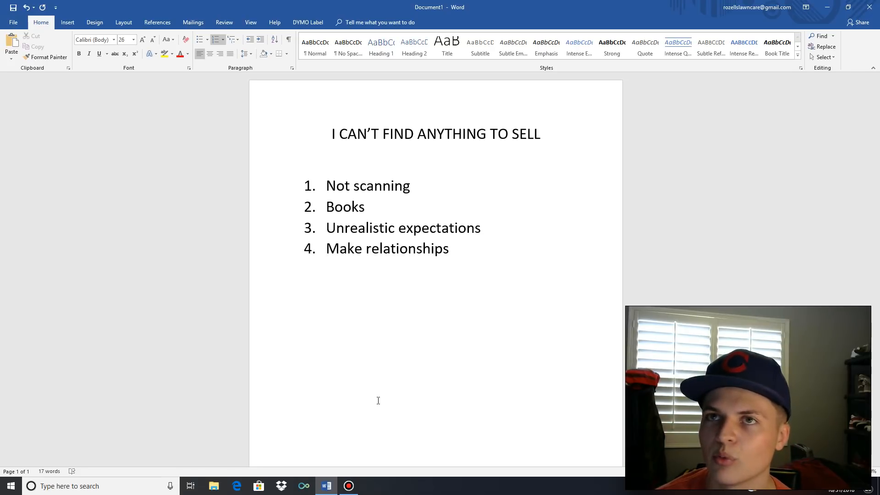
{"action": "left_click", "coordinate": [453, 249]}
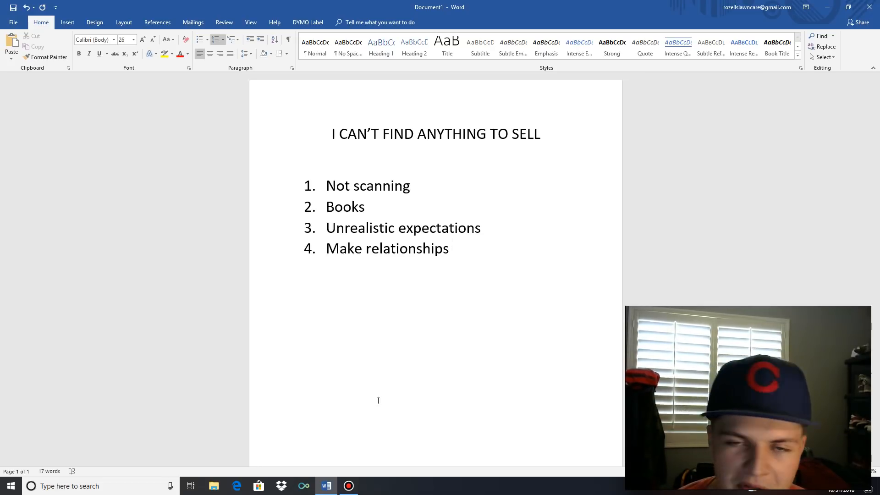
{"action": "left_click", "coordinate": [452, 249]}
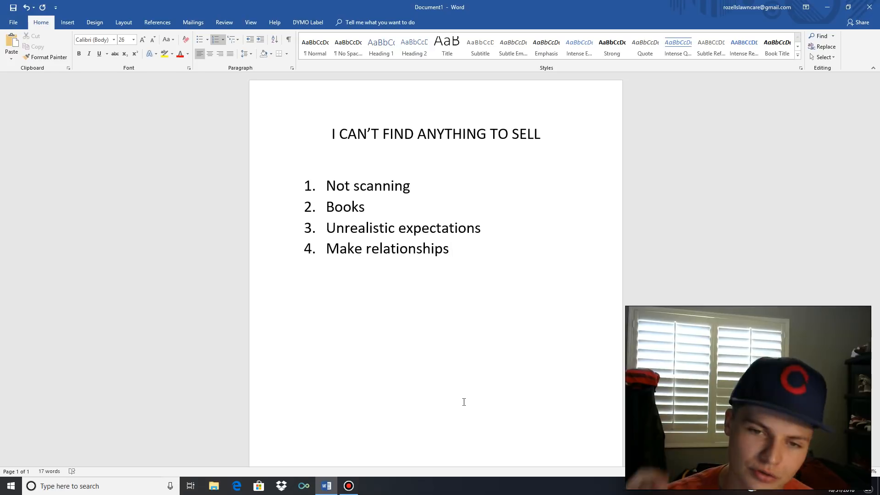
{"action": "left_click", "coordinate": [452, 248]}
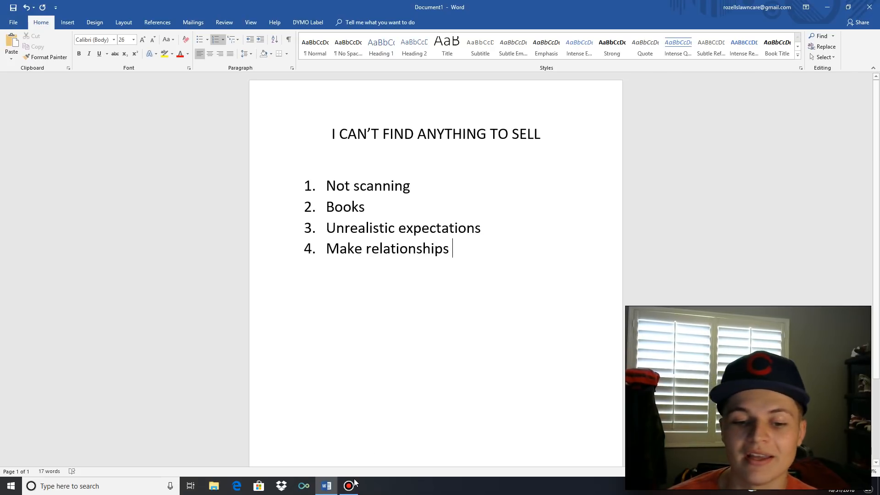
{"action": "left_click", "coordinate": [349, 486]}
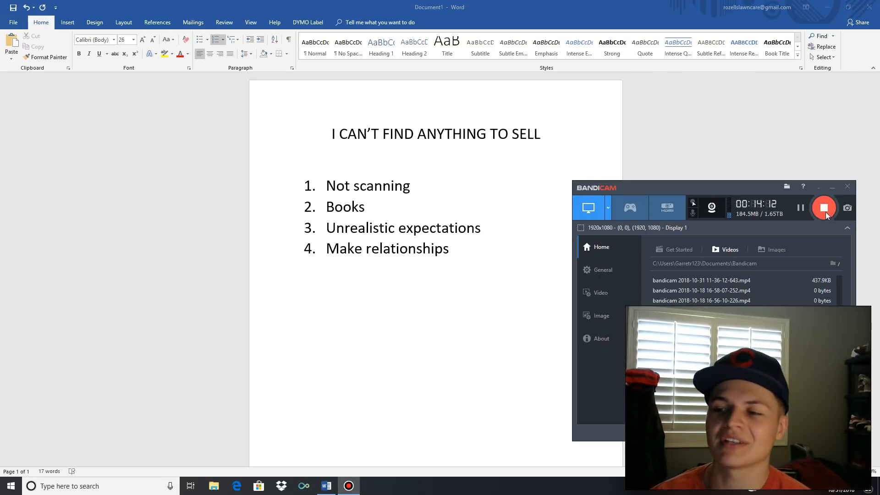